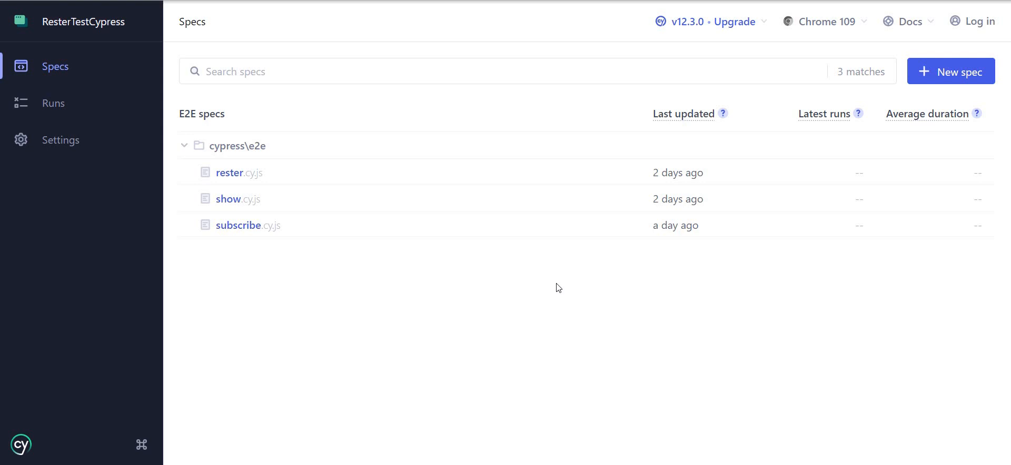
pyautogui.moveTo(258, 196)
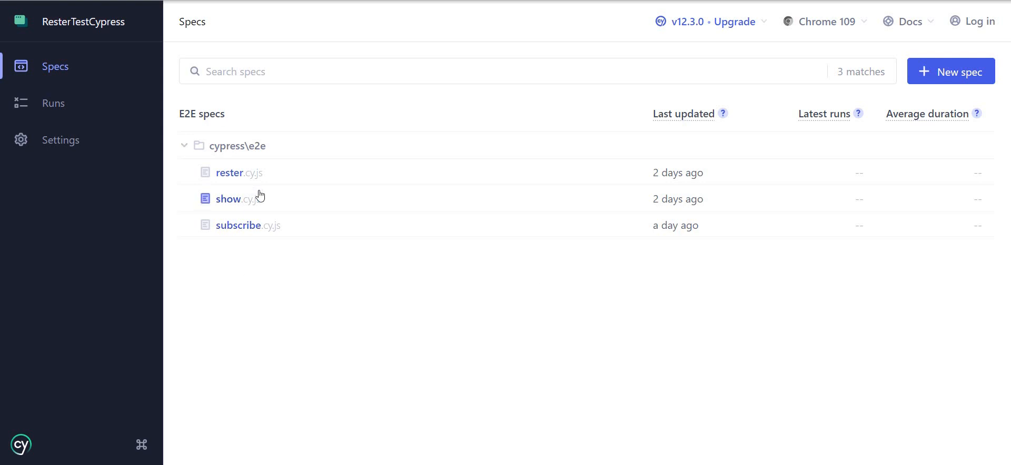
pyautogui.moveTo(476, 334)
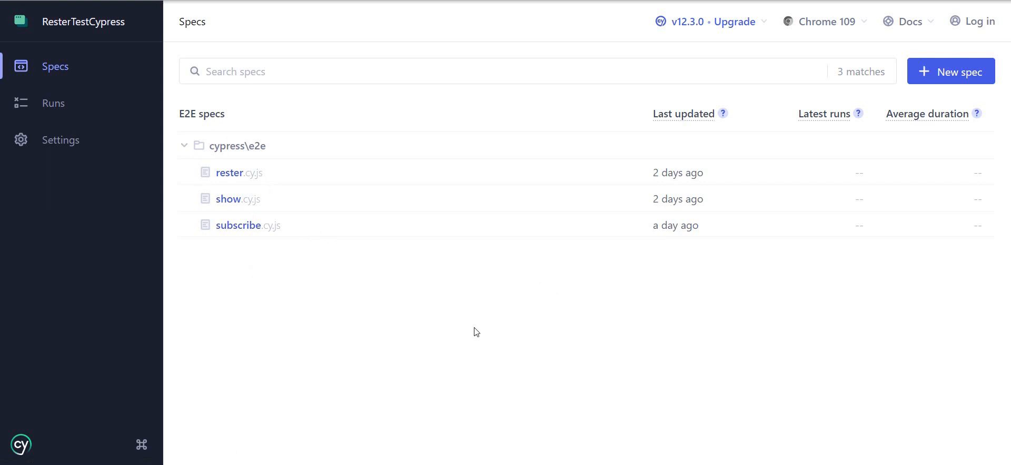
pyautogui.moveTo(630, 17)
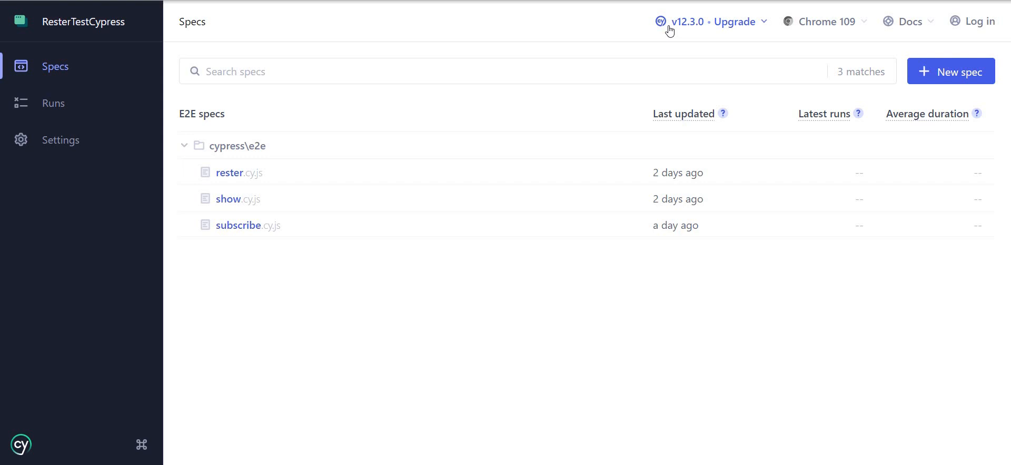
pyautogui.moveTo(662, 58)
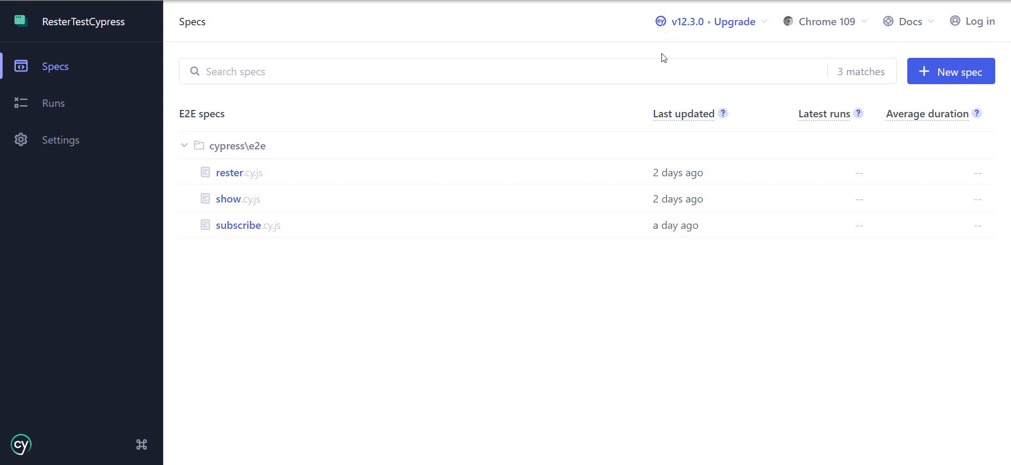
pyautogui.moveTo(682, 34)
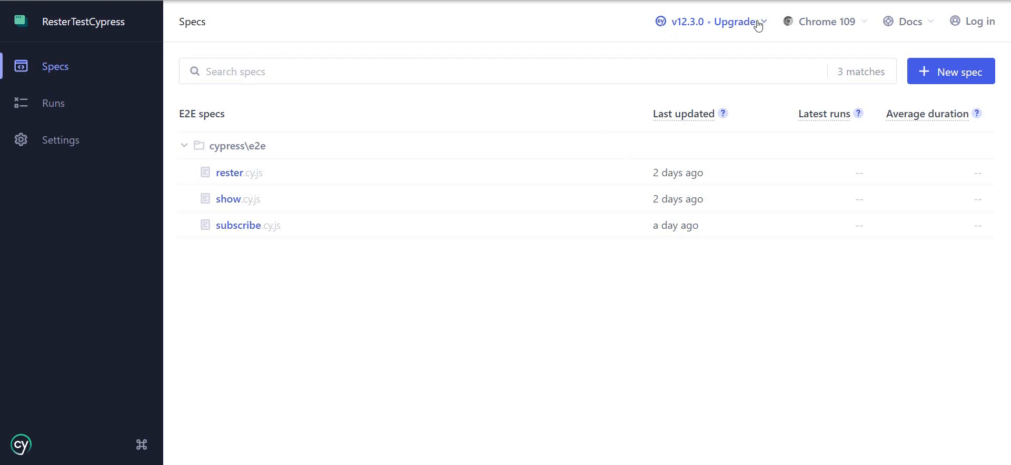
# - Copy the npm install command for upgrading Cypress from 12.3.0 to 12.4.0
pyautogui.click(733, 21)
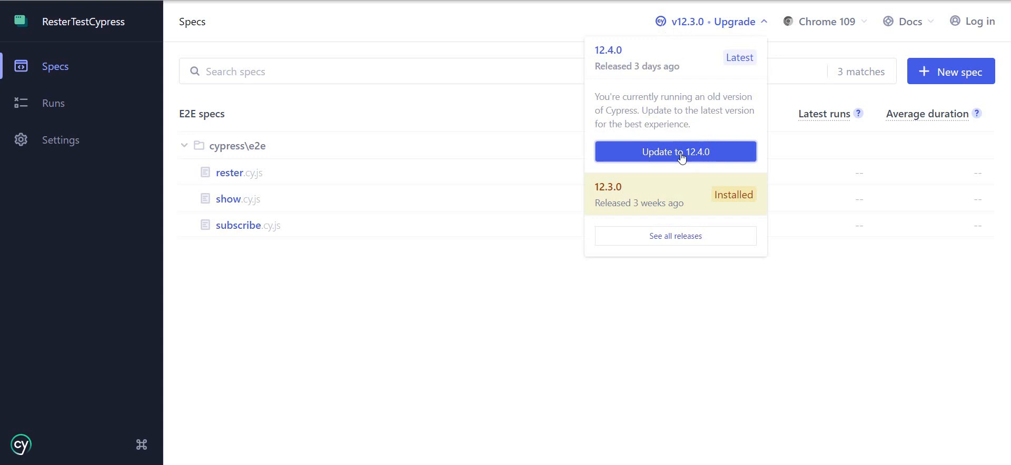
pyautogui.click(675, 152)
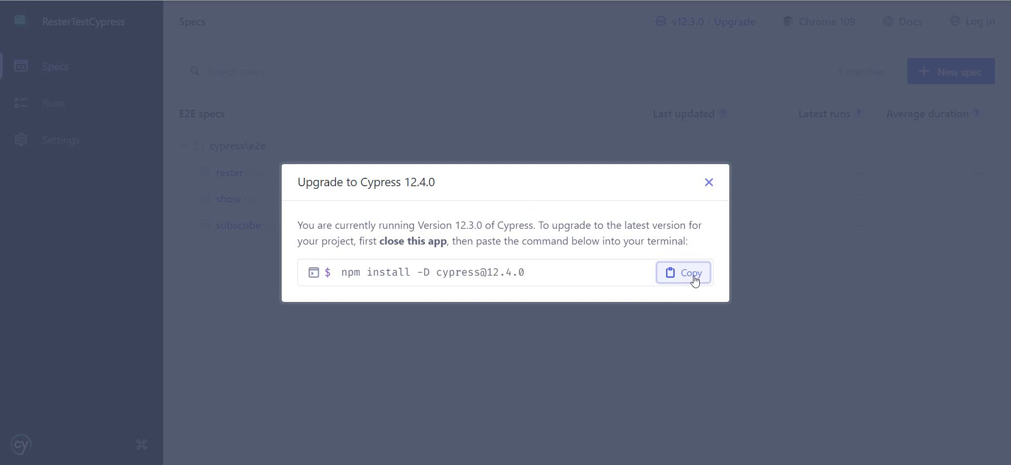
pyautogui.click(683, 272)
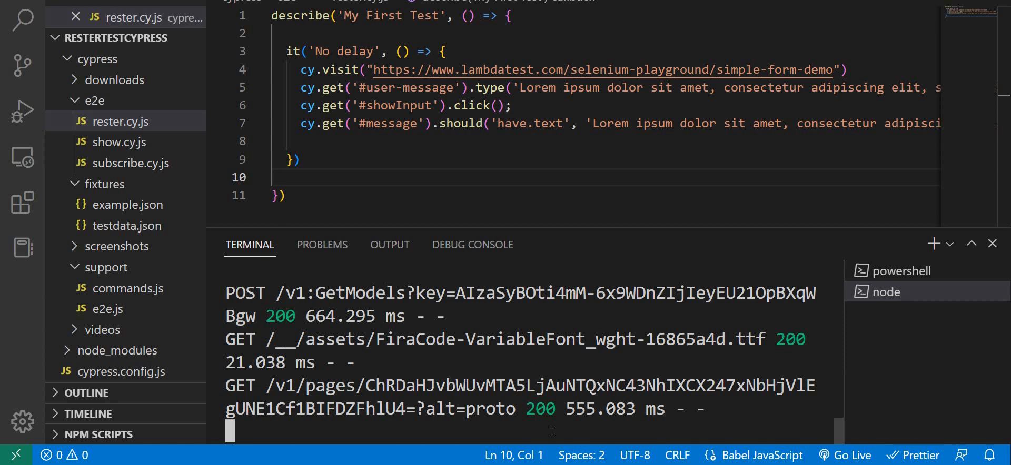
# - Run the Cypress 12.4.0 npm install in the terminal, then reopen Cypress with npx cypress open
pyautogui.write('j')
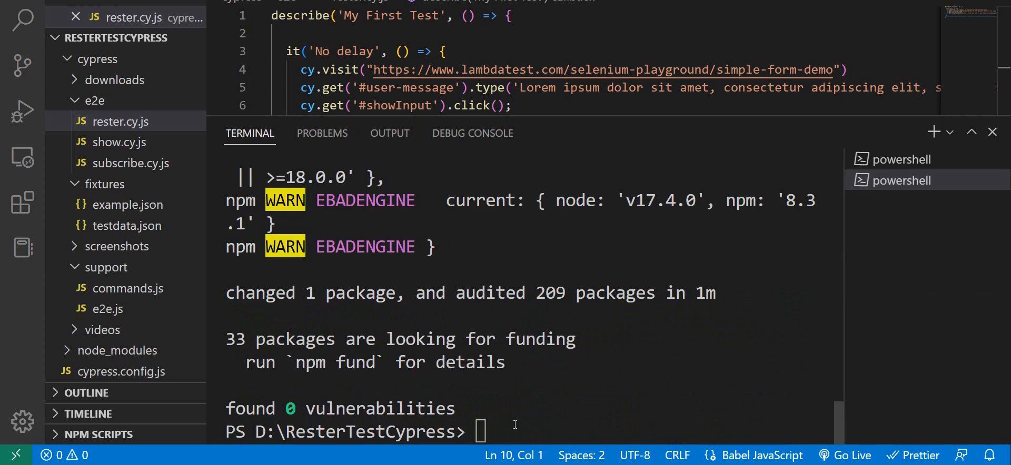
pyautogui.write('npx cypress open')
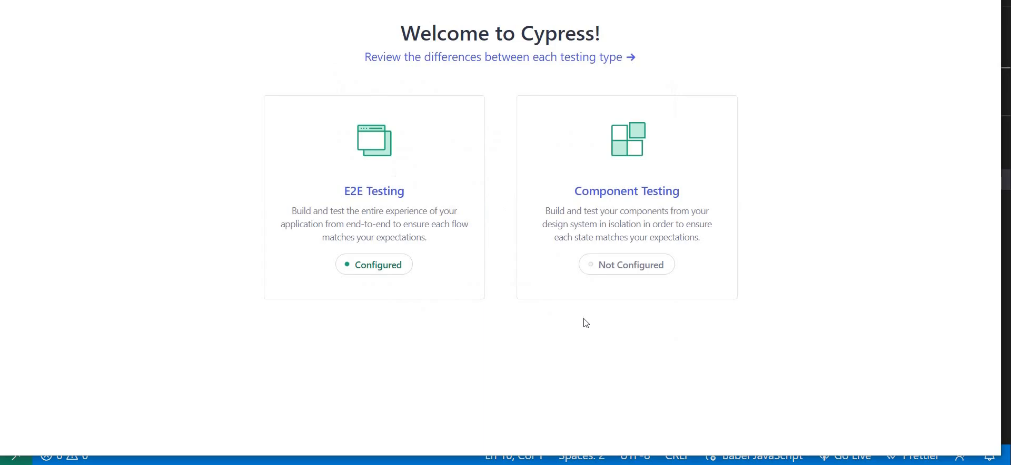
# - Choose E2E Testing and launch it in Chrome
pyautogui.click(373, 197)
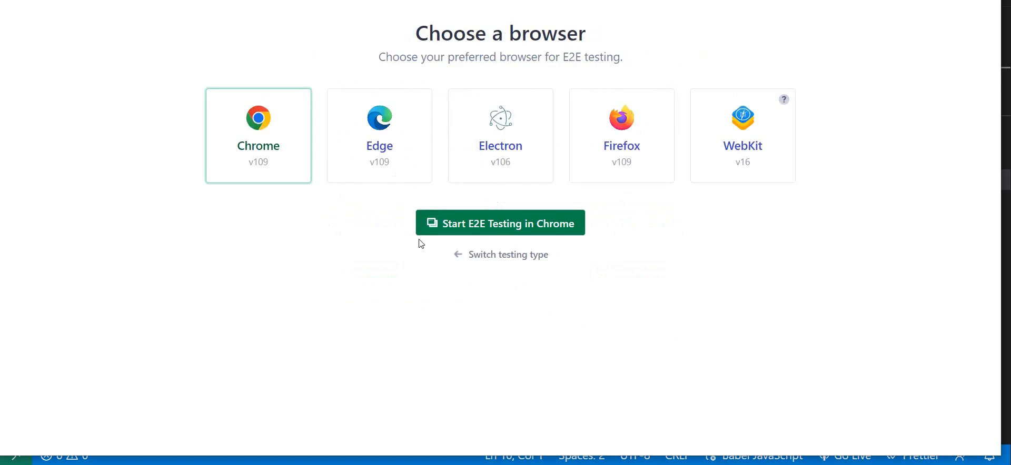
pyautogui.click(499, 223)
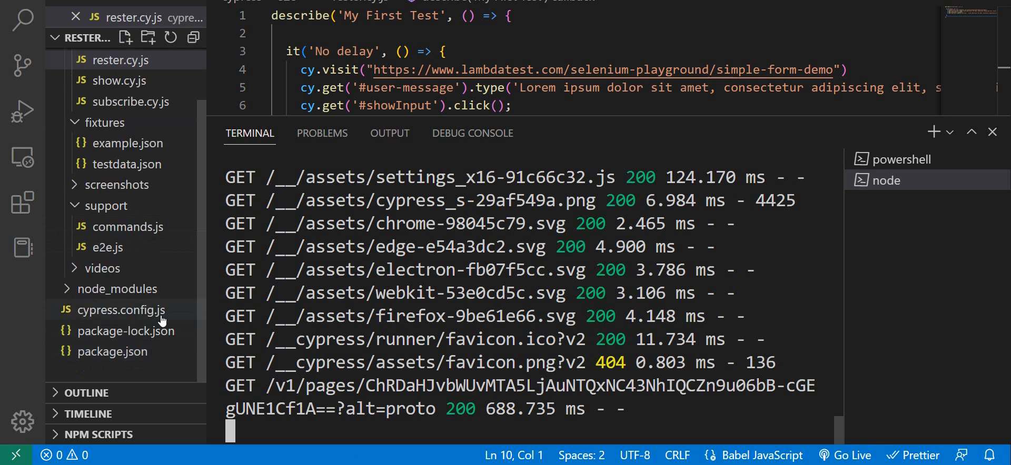
# - Add experimentalRunAllSpecs: true to the e2e block of cypress.config.js and save
pyautogui.click(121, 310)
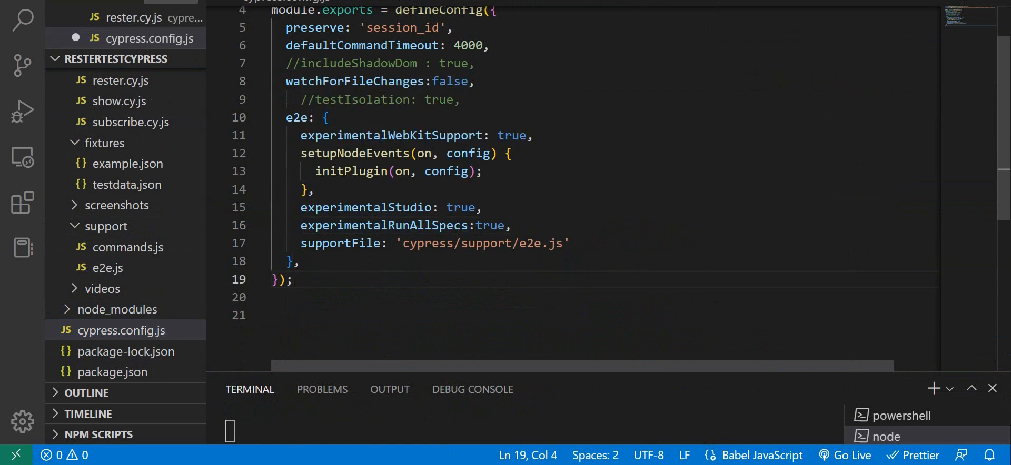
pyautogui.scroll(3)
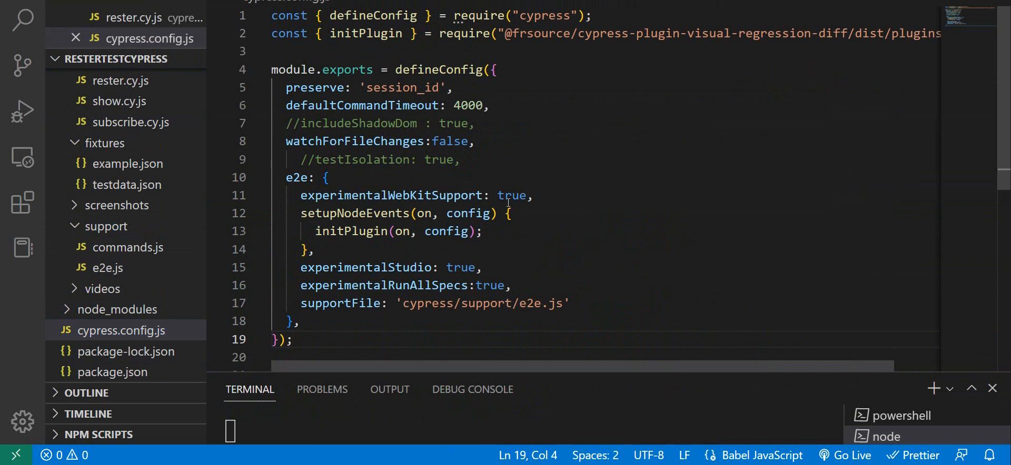
pyautogui.scroll(-3)
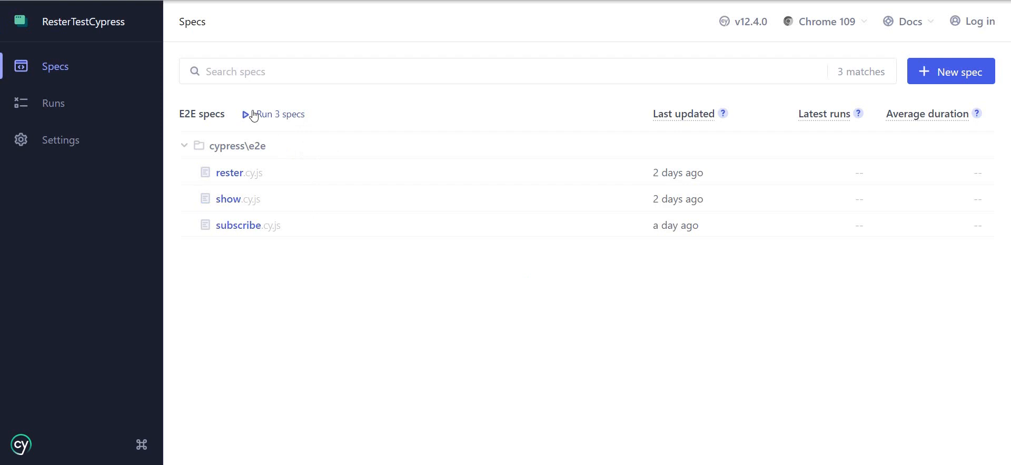
pyautogui.moveTo(303, 119)
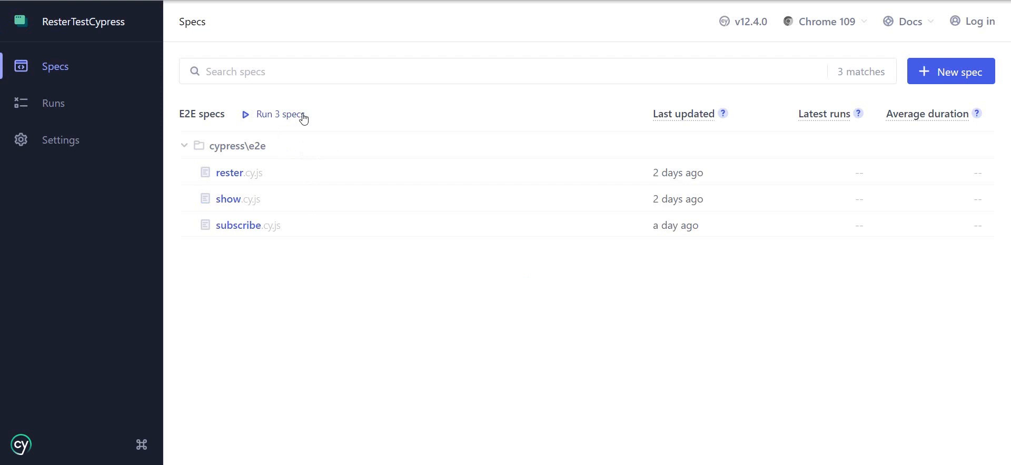
pyautogui.moveTo(289, 120)
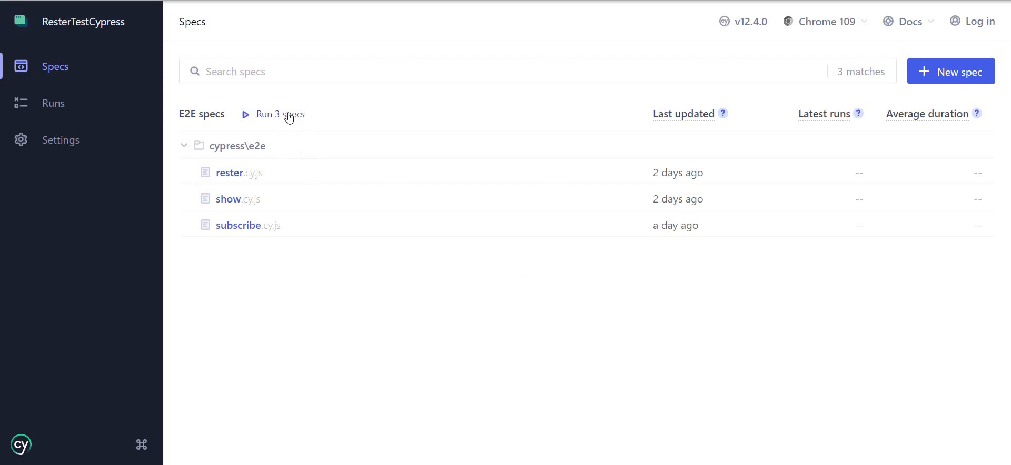
# - Run all three E2E specs at once with 'Run 3 specs'
pyautogui.click(279, 114)
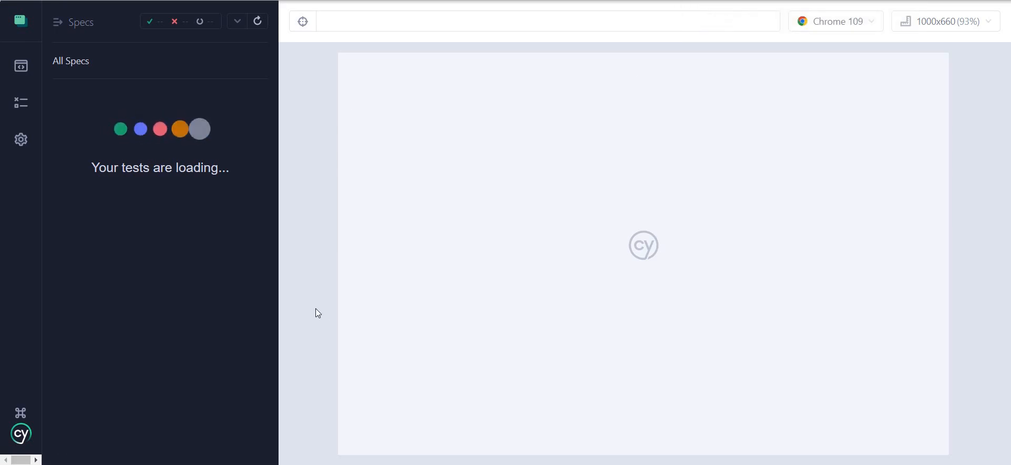
pyautogui.moveTo(307, 312)
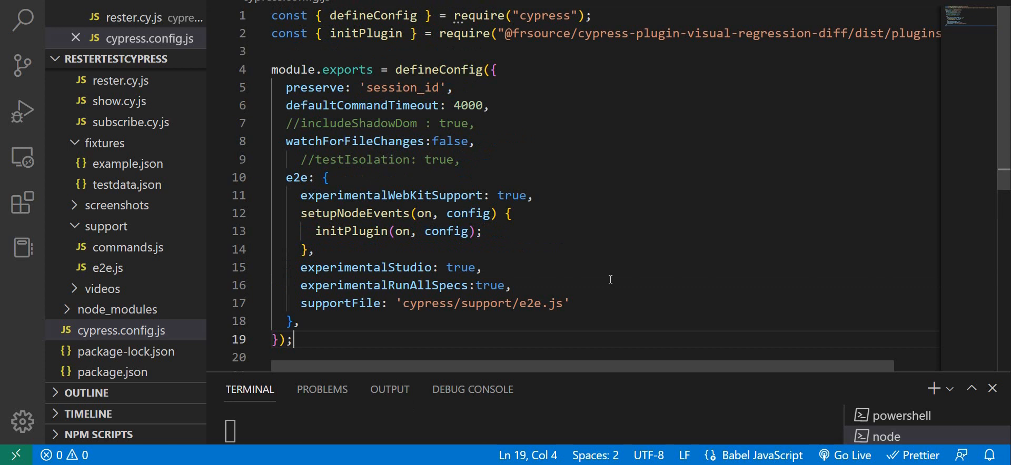
pyautogui.moveTo(631, 403)
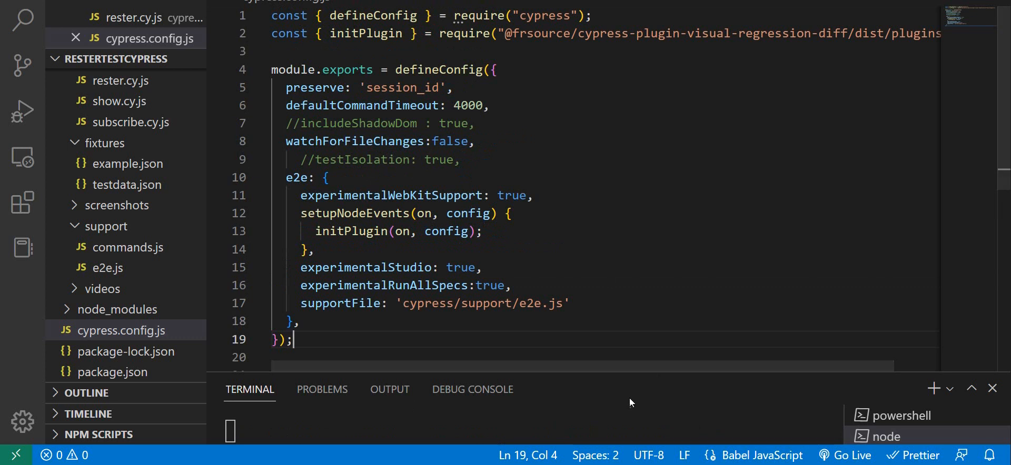